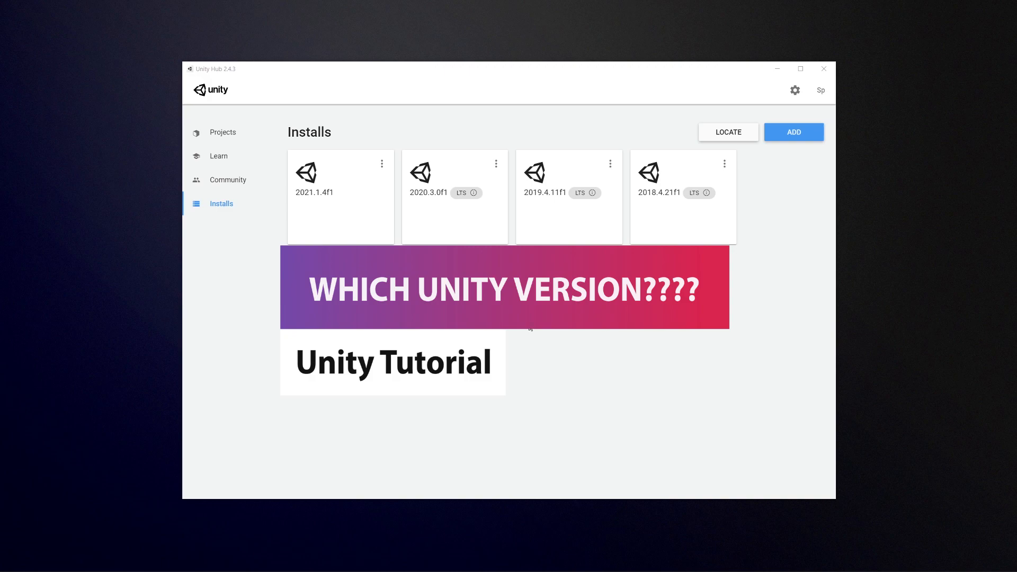
mouse_move(530, 329)
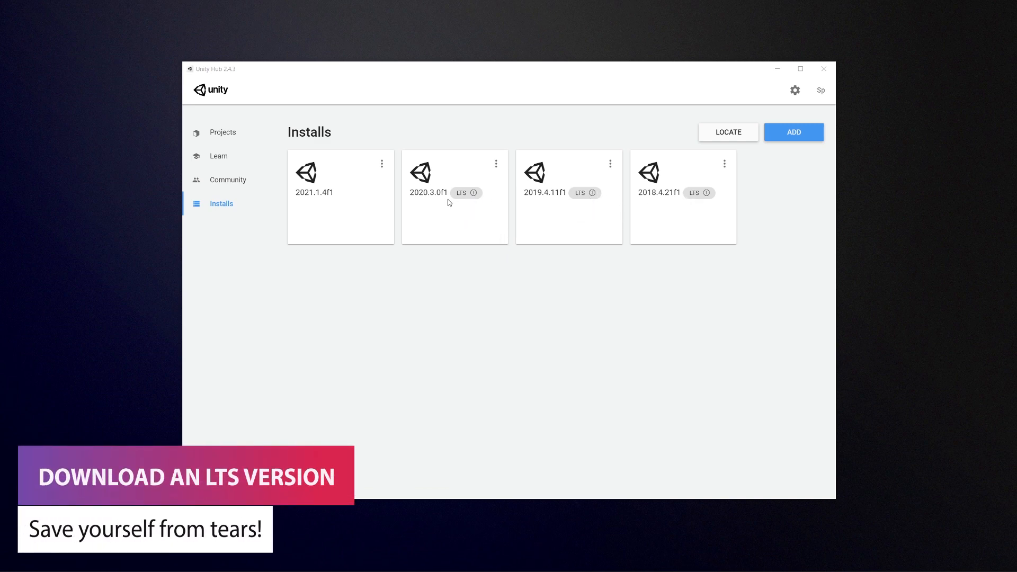
mouse_move(474, 229)
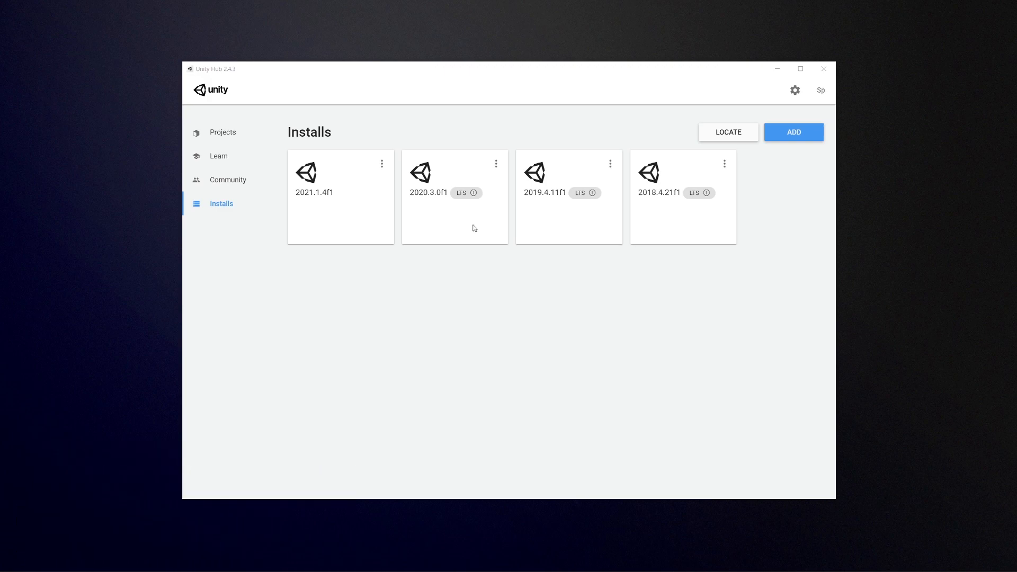
mouse_move(402, 387)
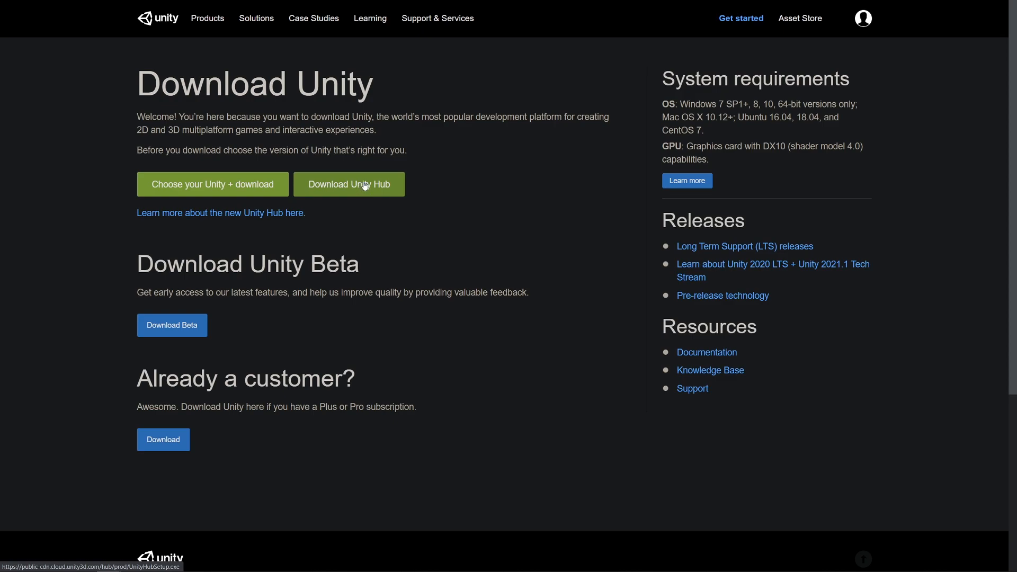
Download the Unity Hub installer from unity.com's Download Unity page
click(349, 185)
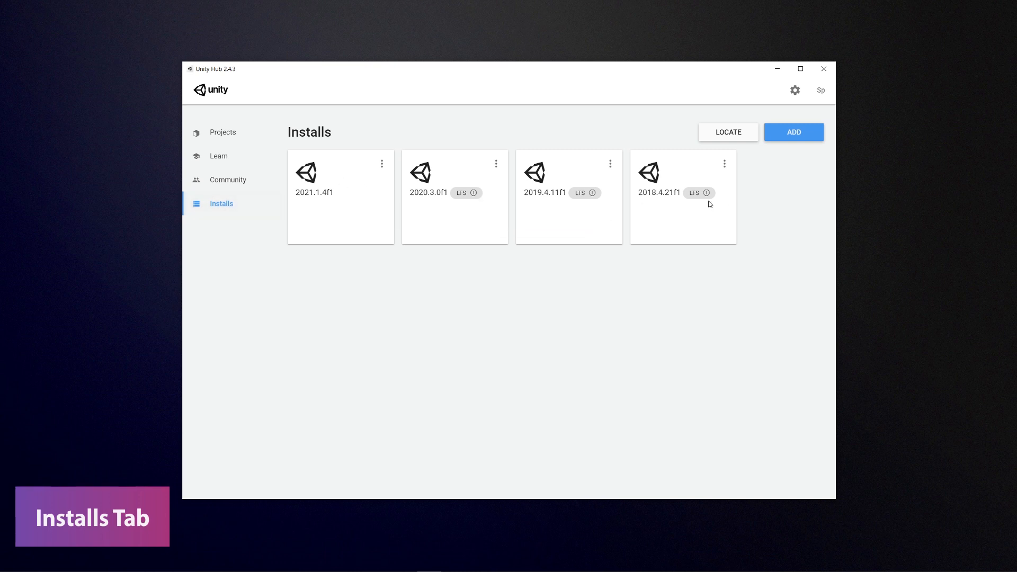
Open Add Unity Version and scroll through the LTS, official and pre-release sections
click(793, 132)
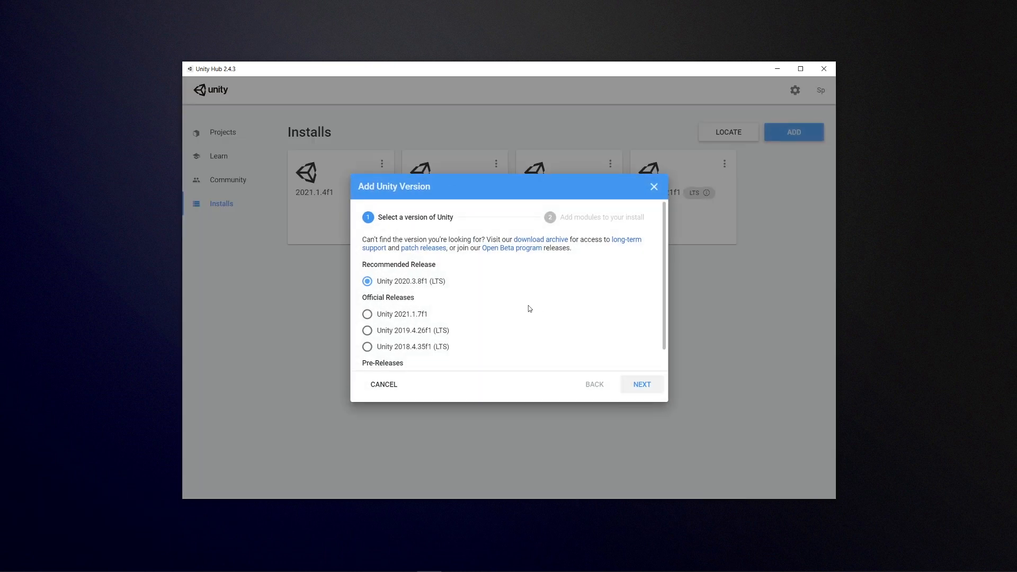
scroll(down, 3)
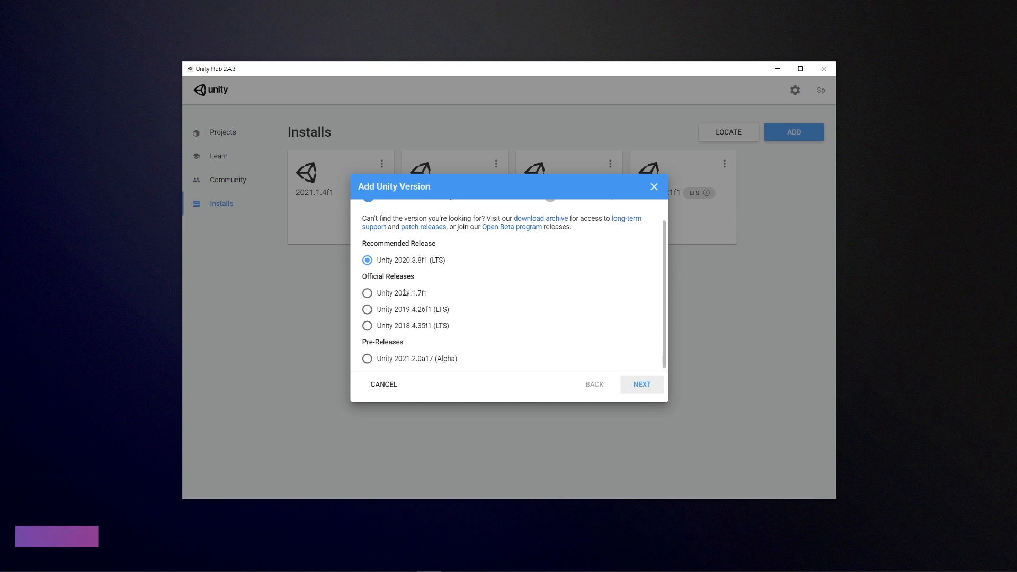
mouse_move(375, 362)
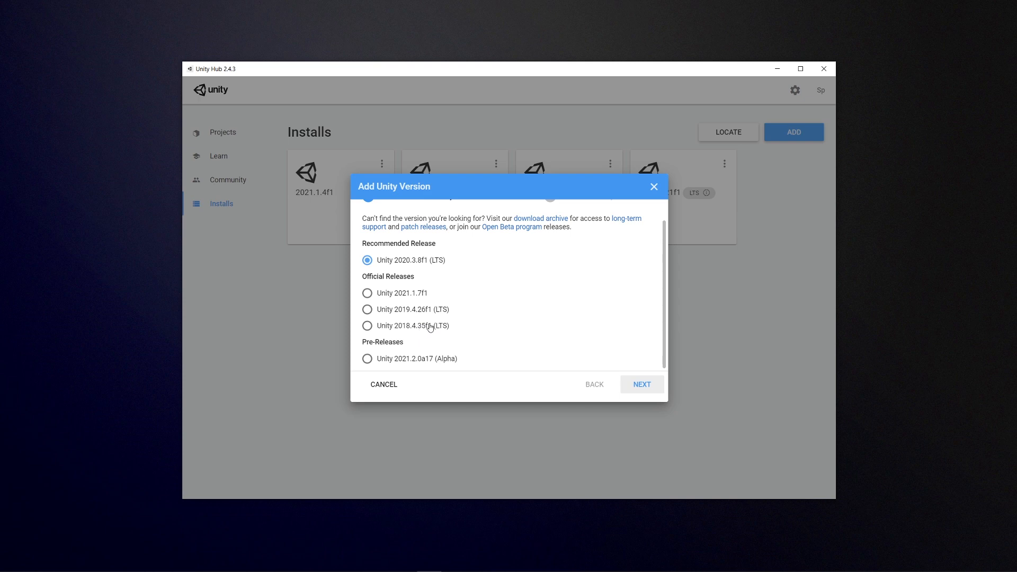
mouse_move(401, 267)
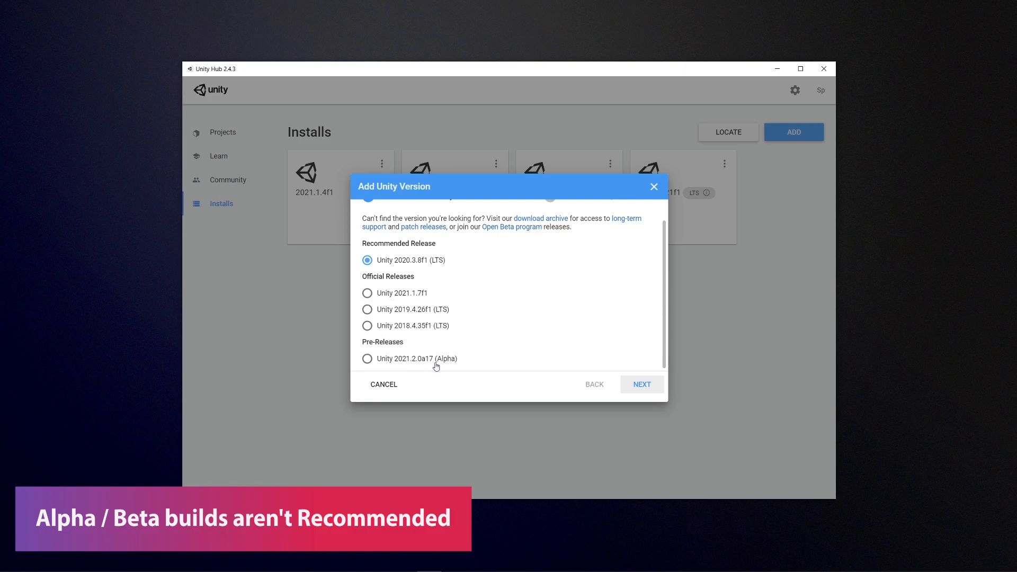
mouse_move(425, 361)
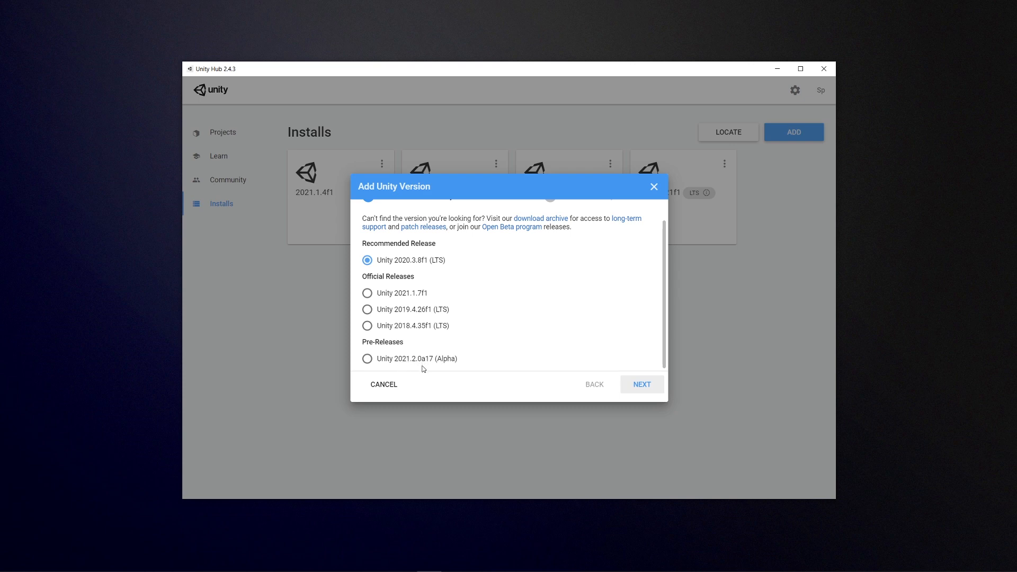
mouse_move(470, 337)
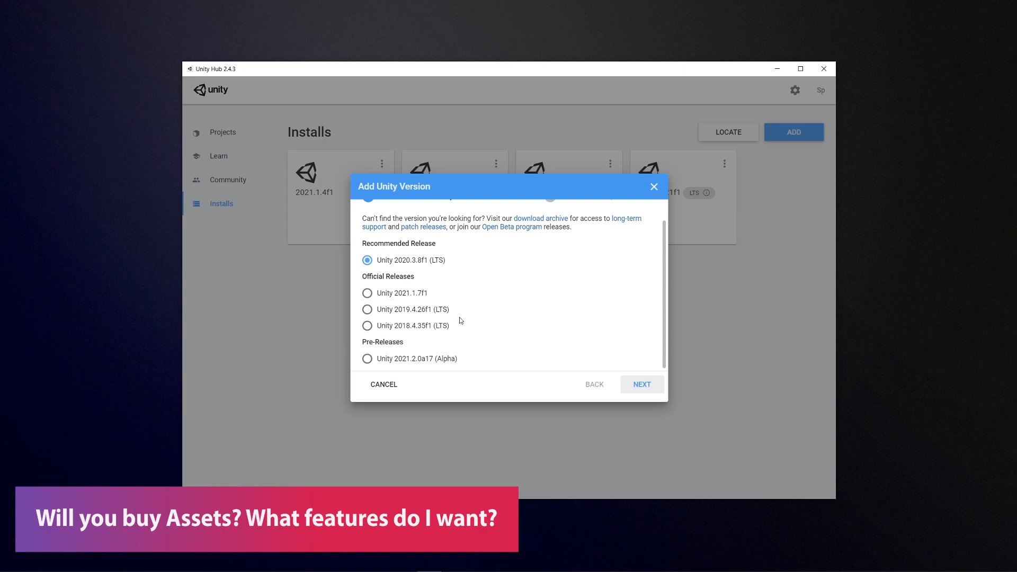
mouse_move(465, 315)
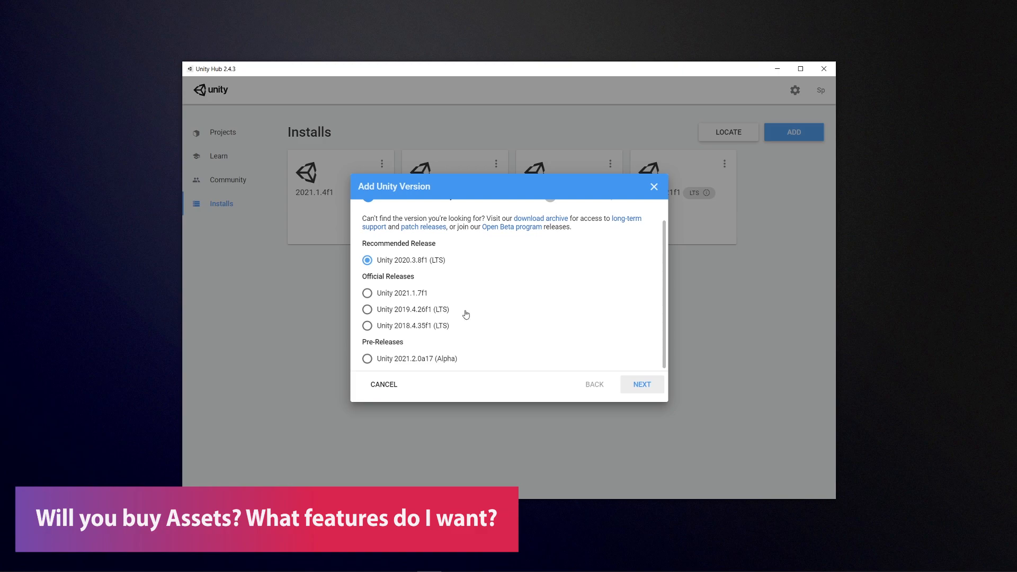
mouse_move(434, 312)
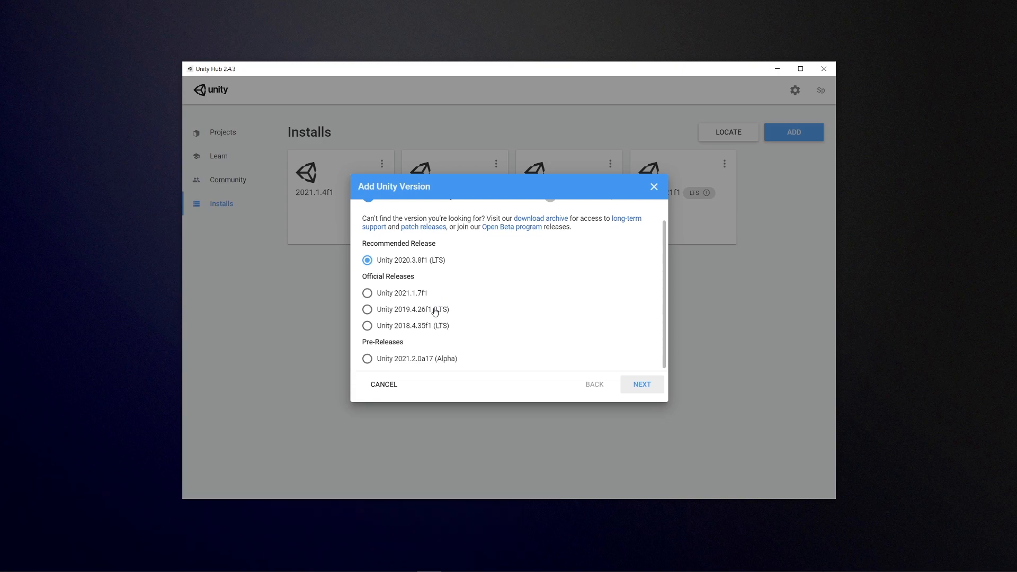
mouse_move(424, 314)
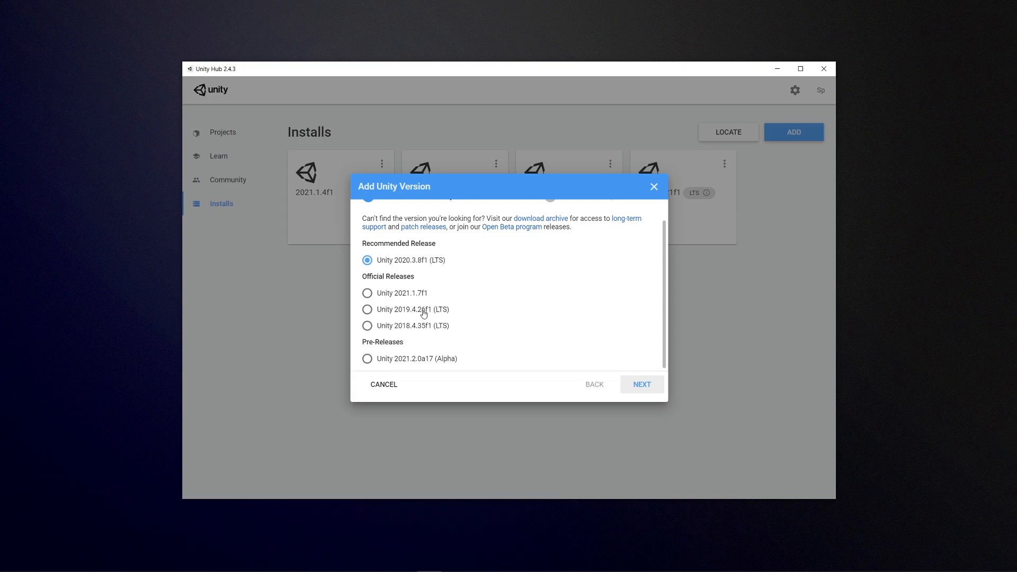
mouse_move(424, 262)
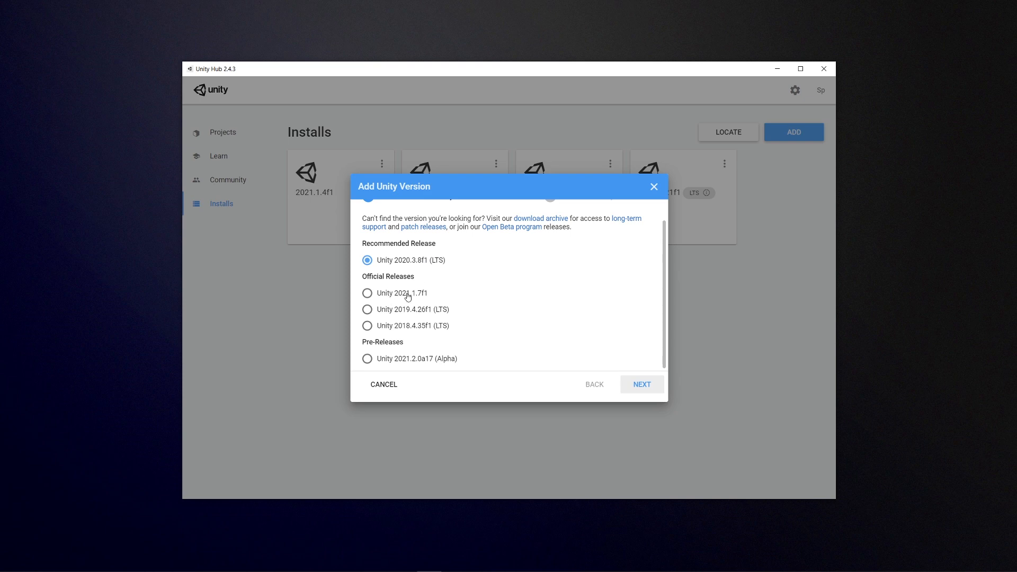
mouse_move(420, 298)
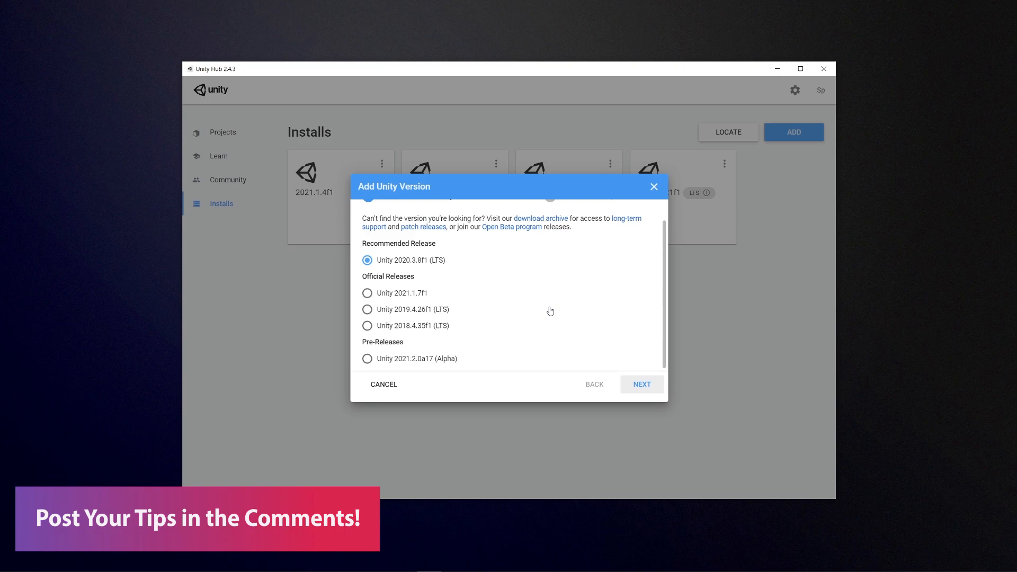
mouse_move(576, 317)
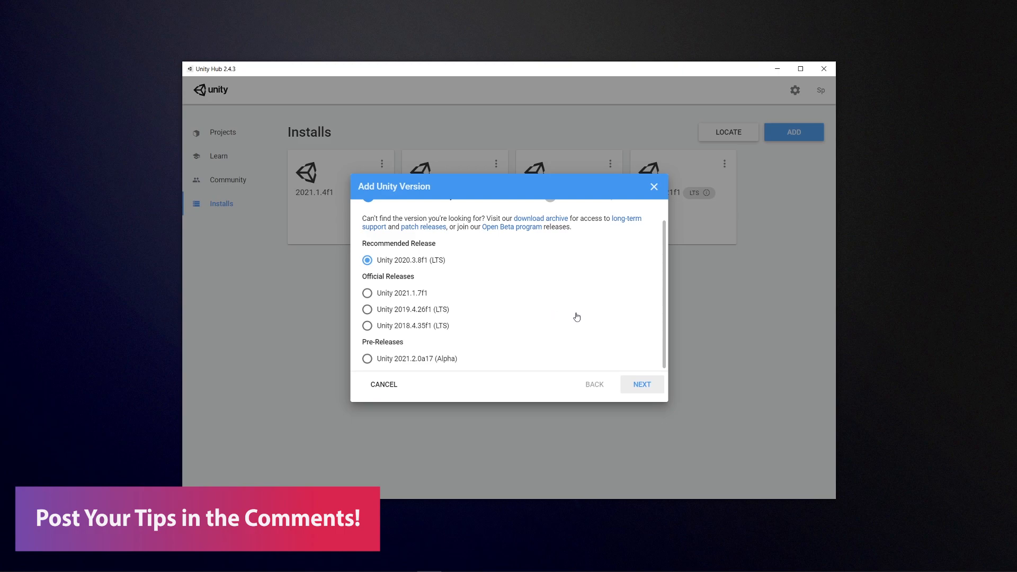
mouse_move(535, 315)
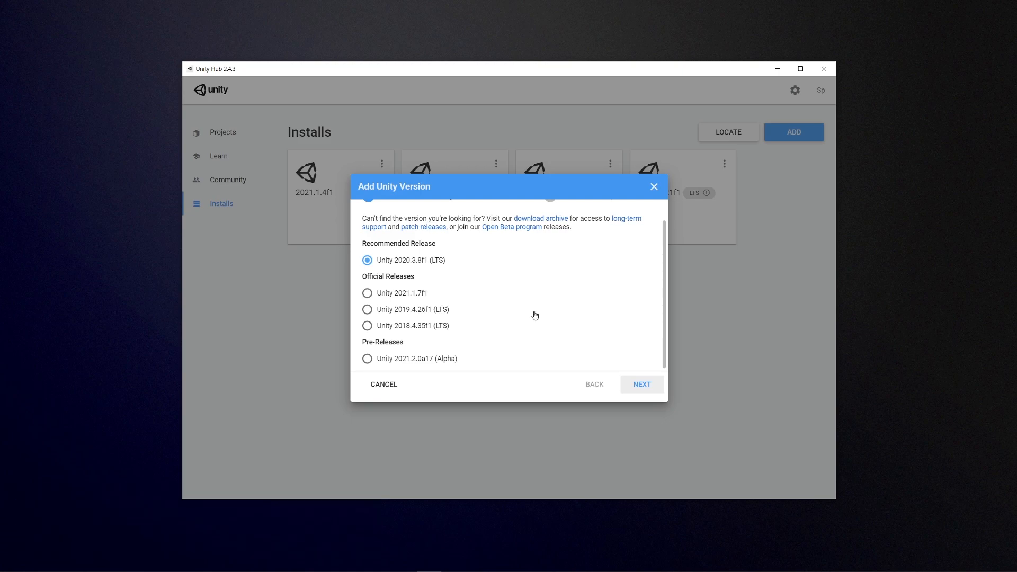
mouse_move(559, 311)
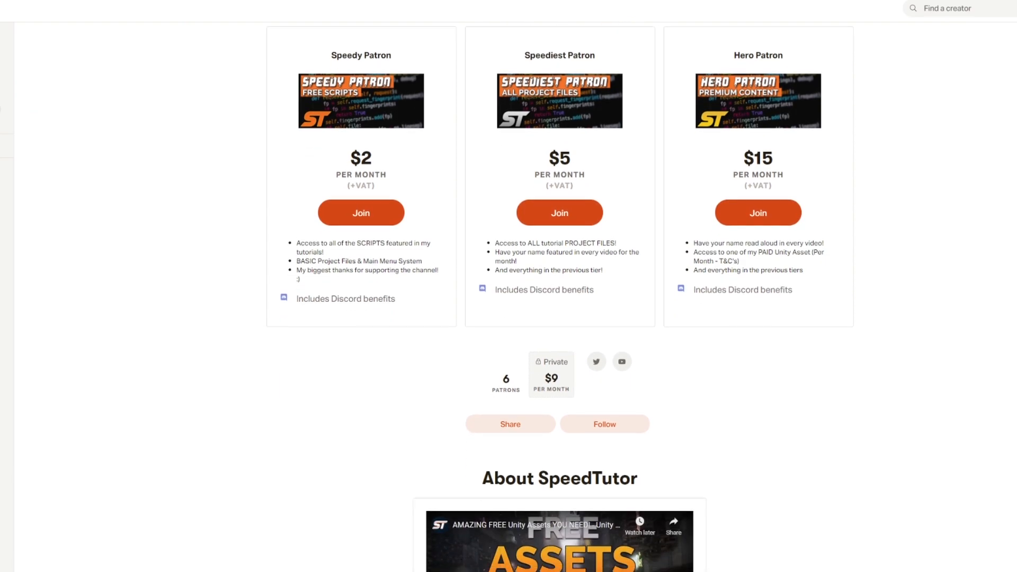
Scroll down SpeedTutor's Patreon page through the tiers, About section and recent posts
scroll(down, 3)
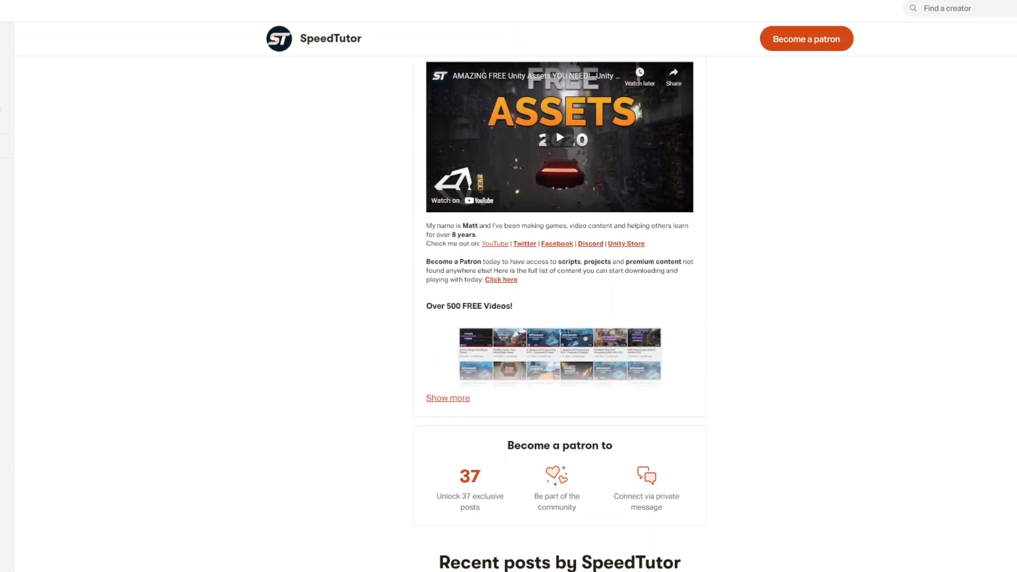
scroll(down, 3)
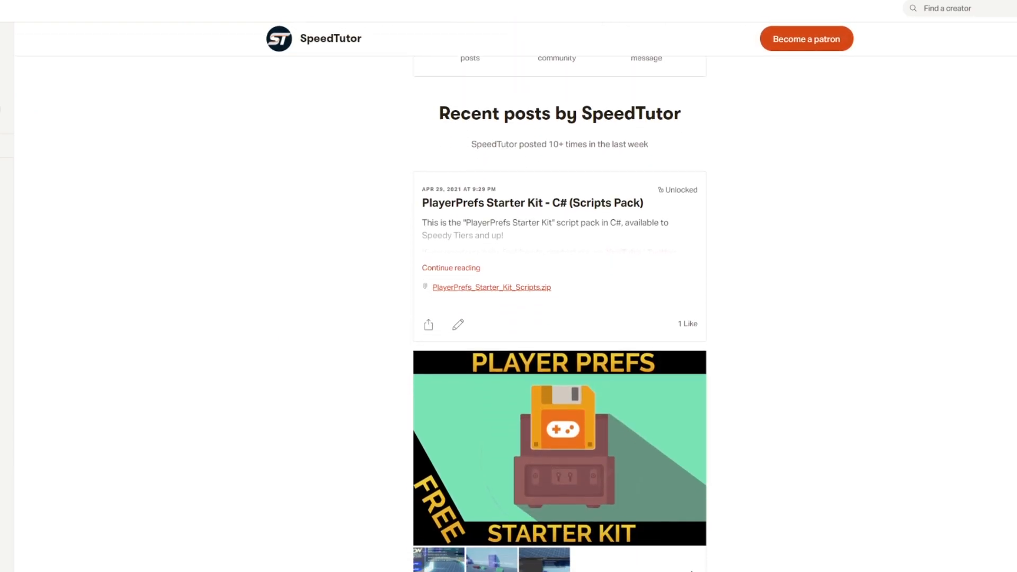
scroll(down, 3)
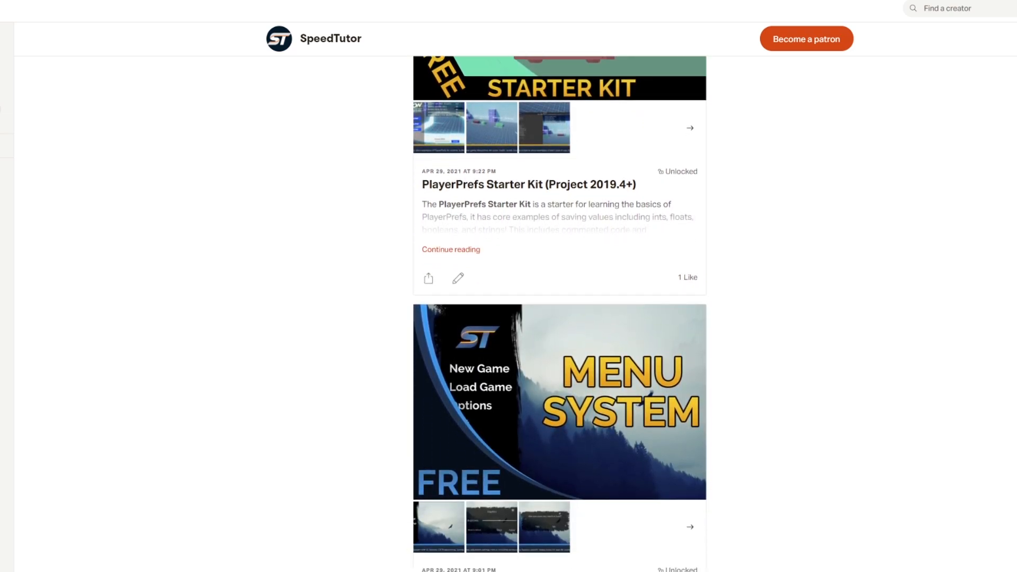
scroll(down, 3)
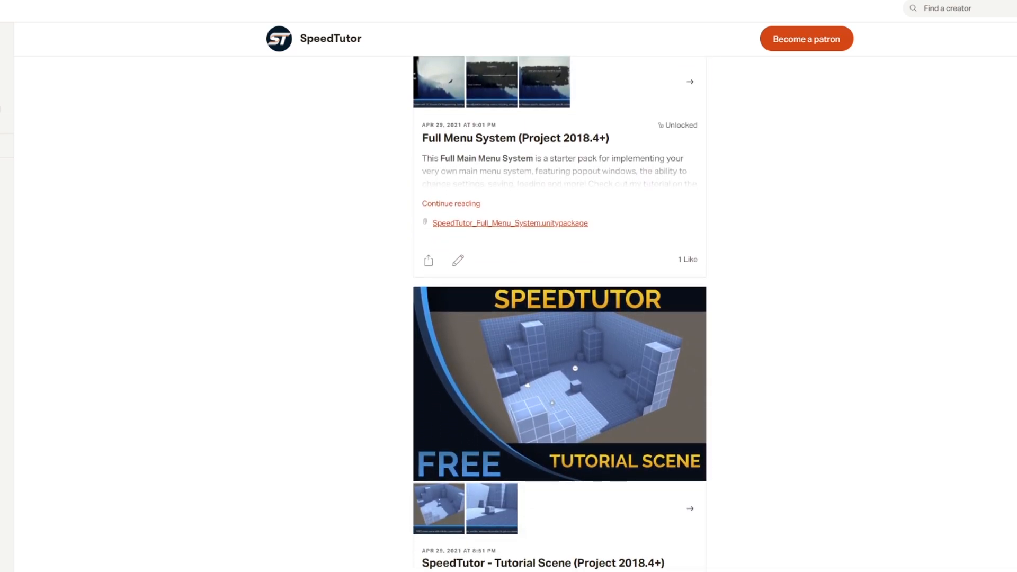